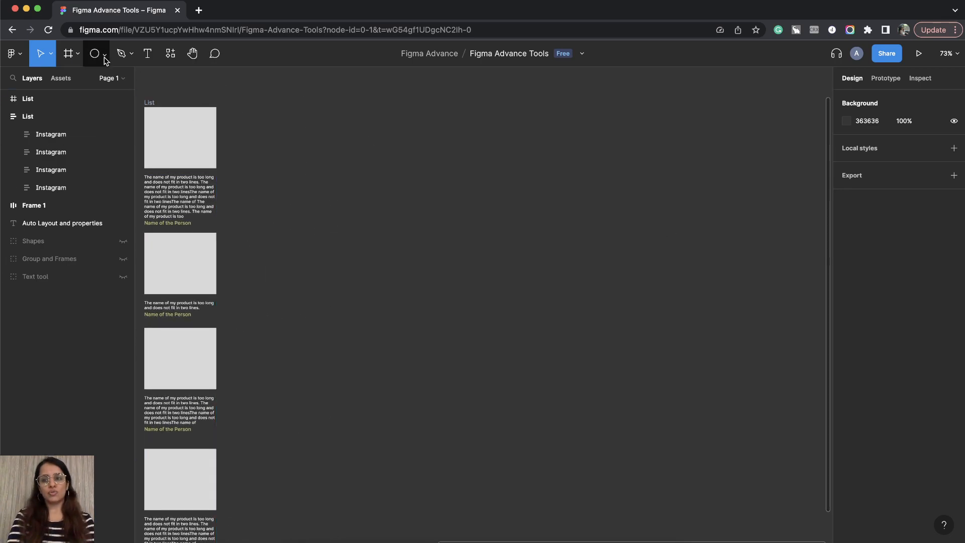
Step: Draw a 113 × 113 circle with the Ellipse tool and name its layer Logo
left_click(95, 54)
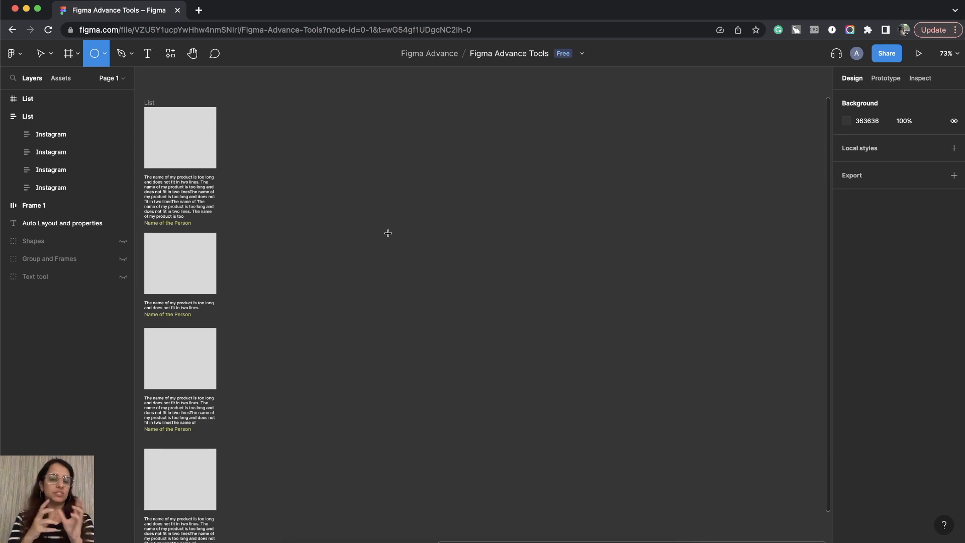
mouse_move(336, 159)
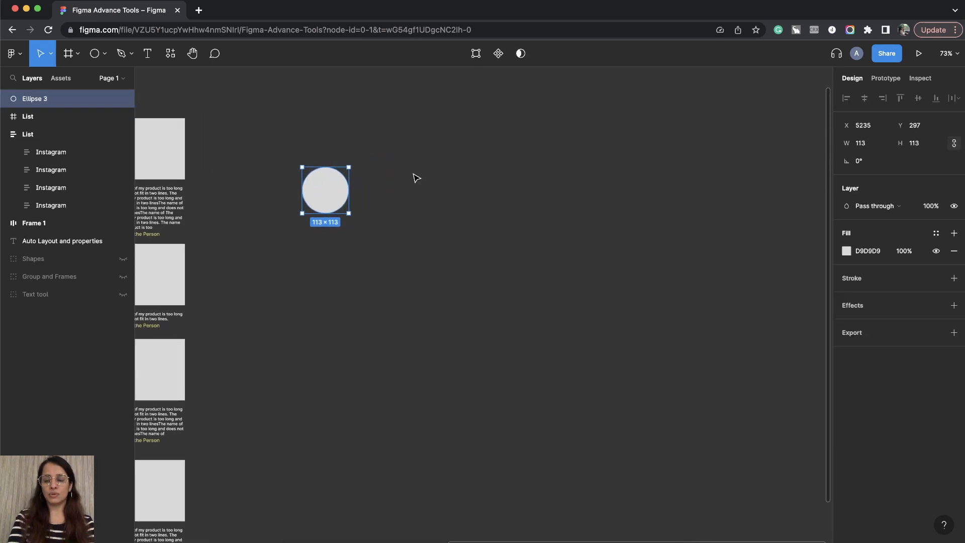
type("Logo")
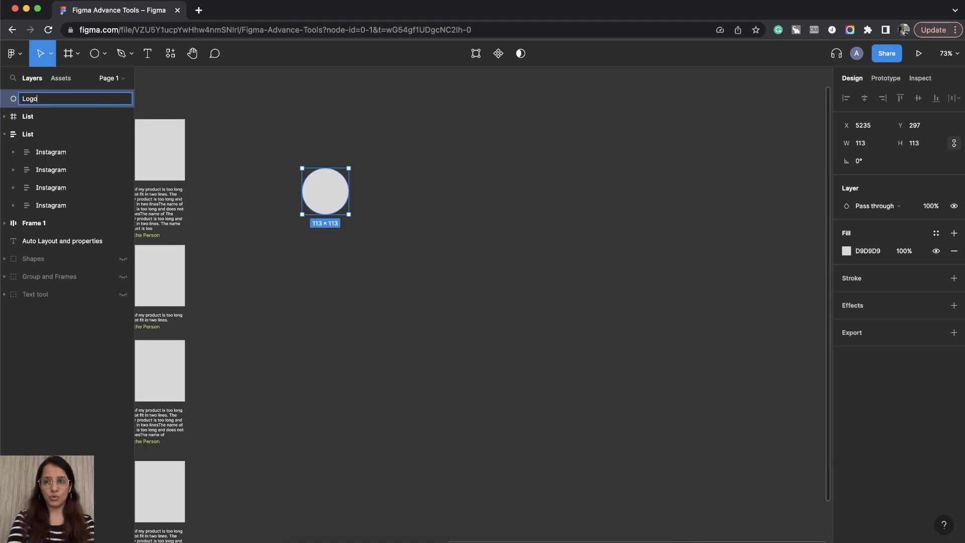
Step: Add text layers T-Shirts, Jeans, Footwear, Accessories, Cart and Wishlist beside the Logo
left_click(147, 52)
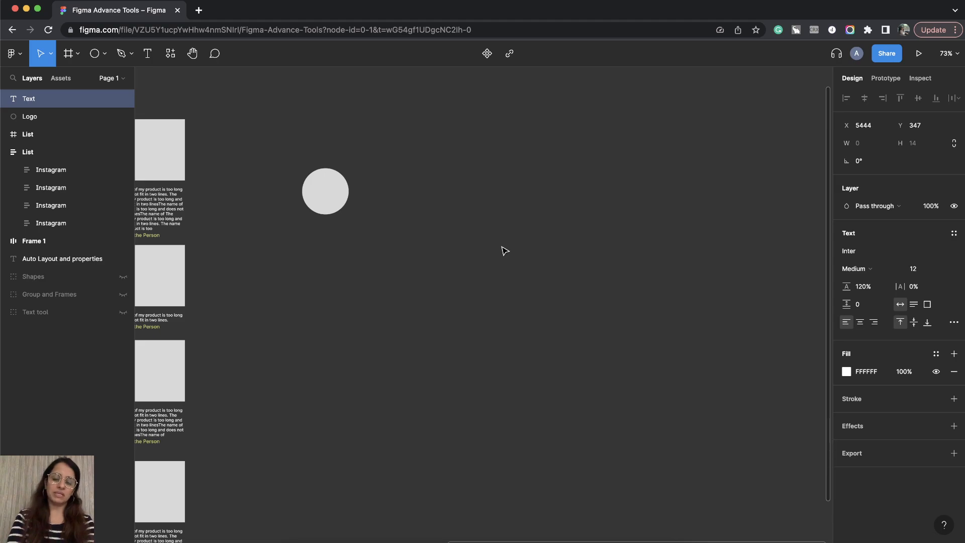
type("Shirts")
type("Jeans")
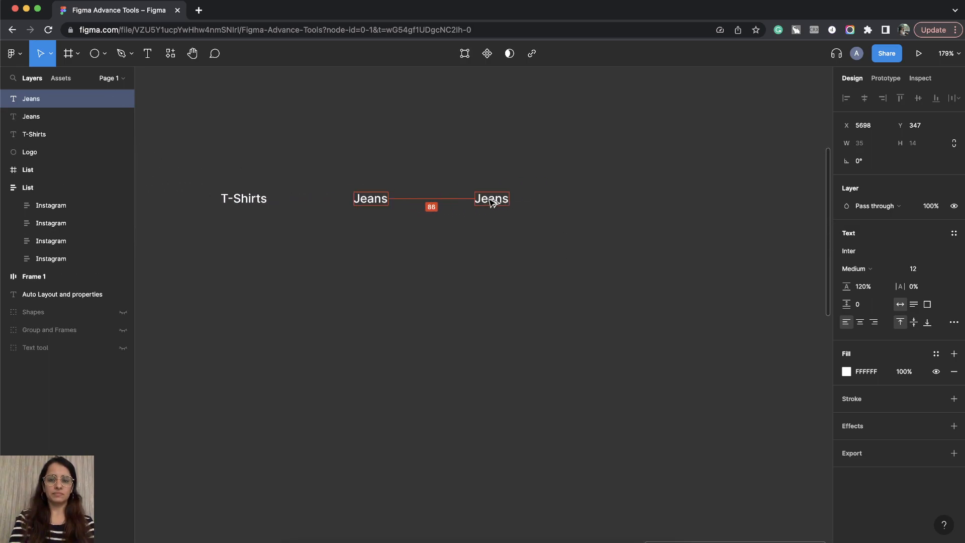
type("Footwear")
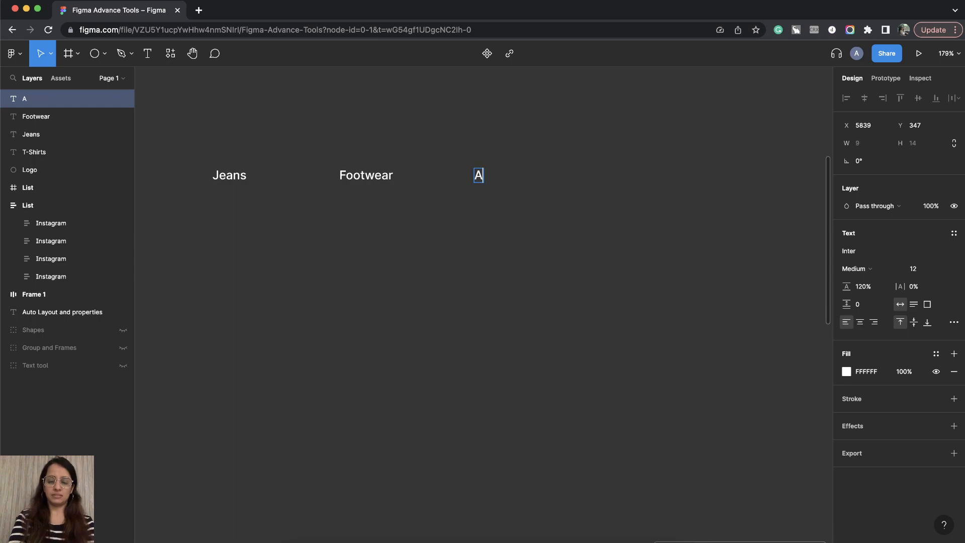
type("ccessories")
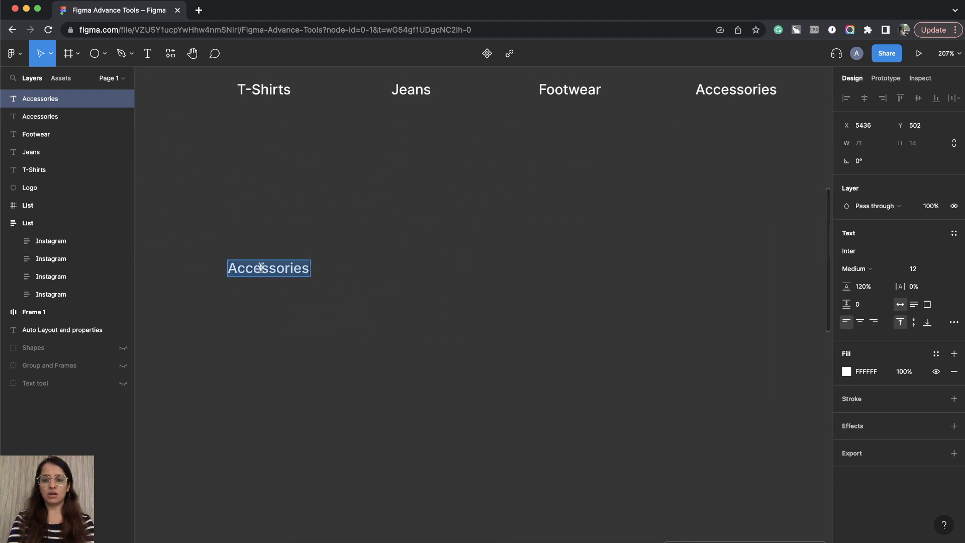
type("Cart")
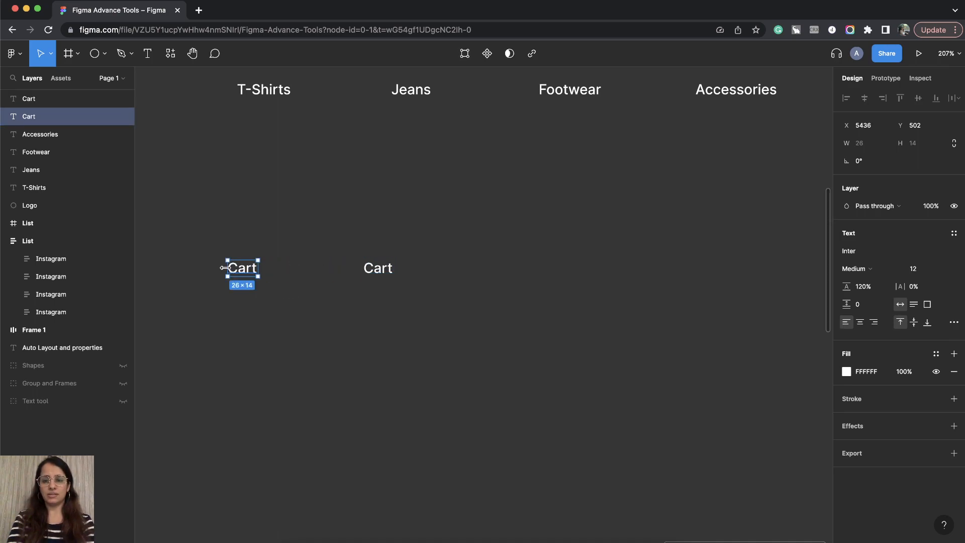
type("Wishlist")
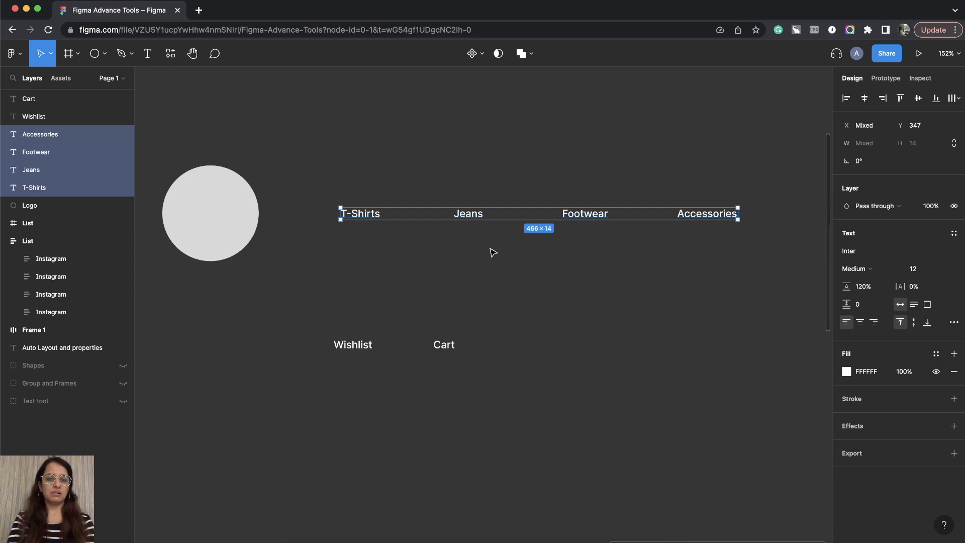
mouse_move(425, 350)
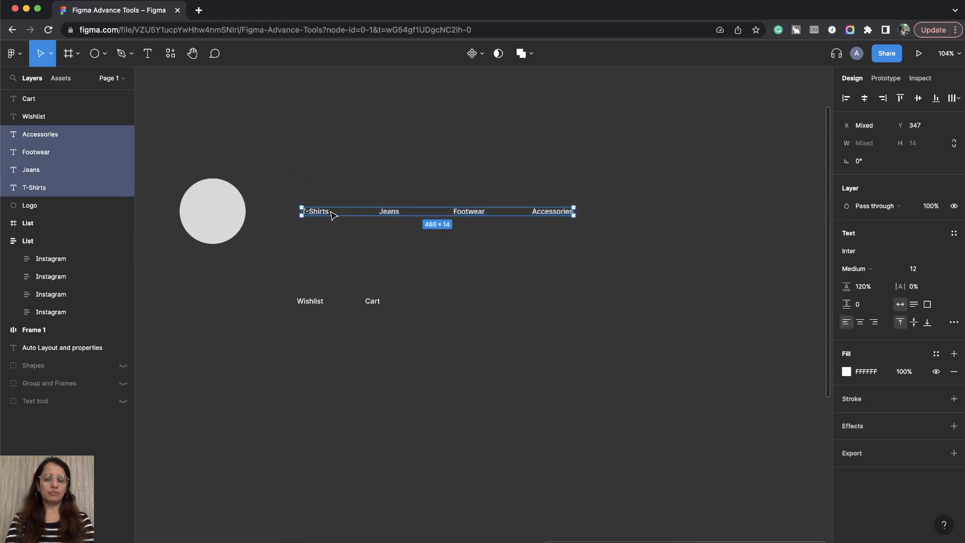
Step: Wrap the four nav texts in auto layout Frame 2 with 50 item spacing
right_click(332, 214)
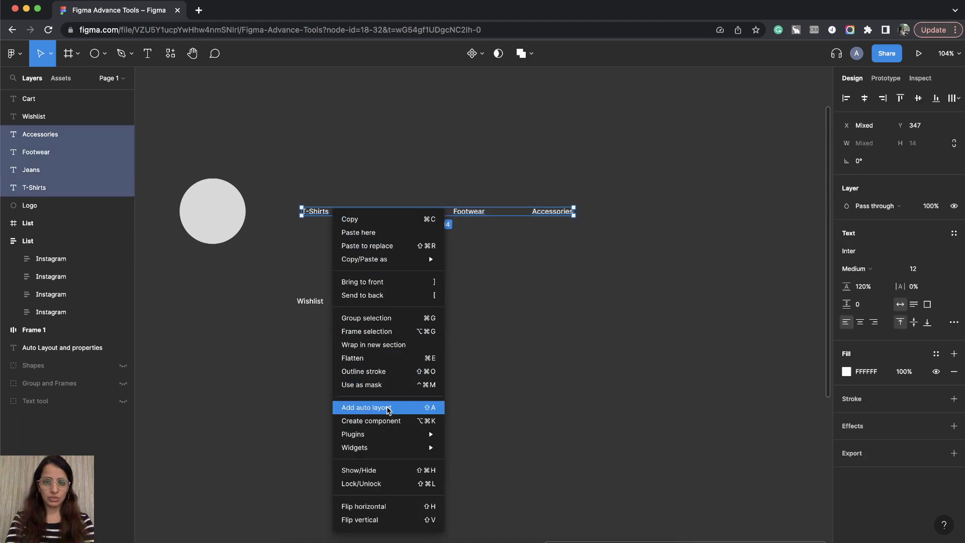
left_click(364, 406)
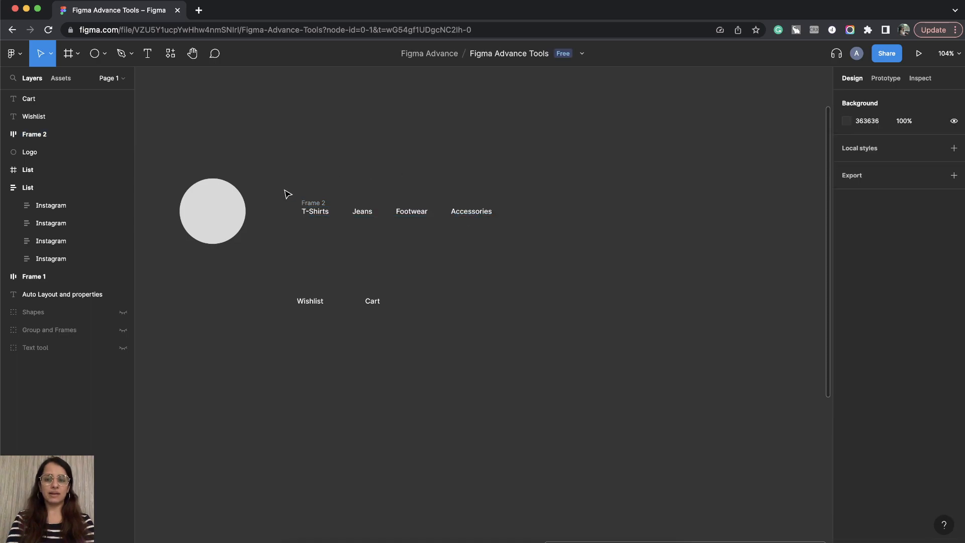
left_click(34, 134)
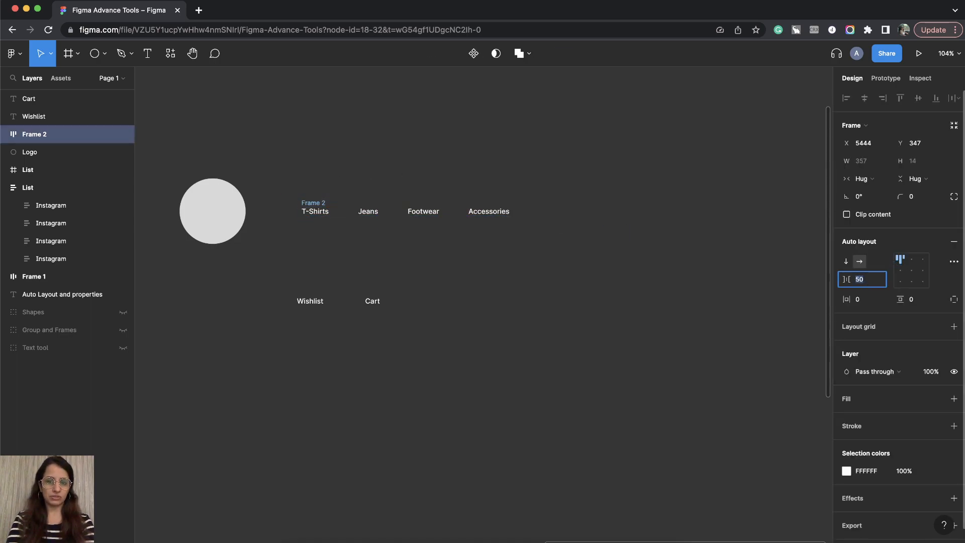
left_click(362, 178)
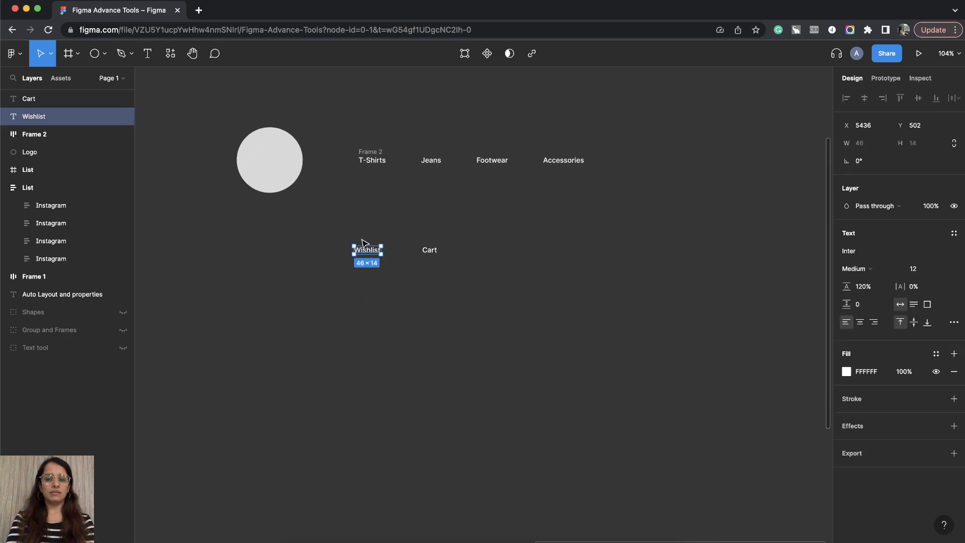
Step: Add auto layout to Wishlist and Cart, creating Frame 3 with 71 spacing
left_click(392, 229)
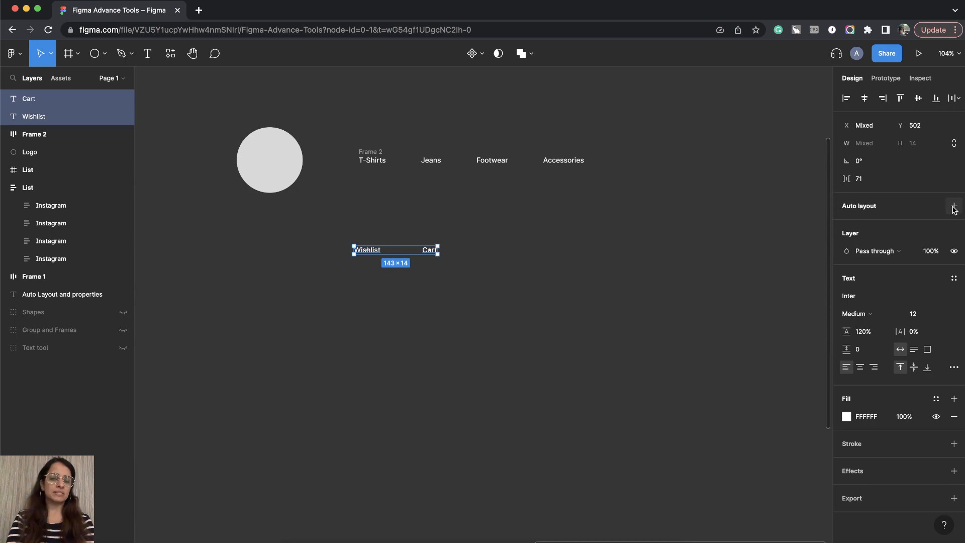
left_click(954, 205)
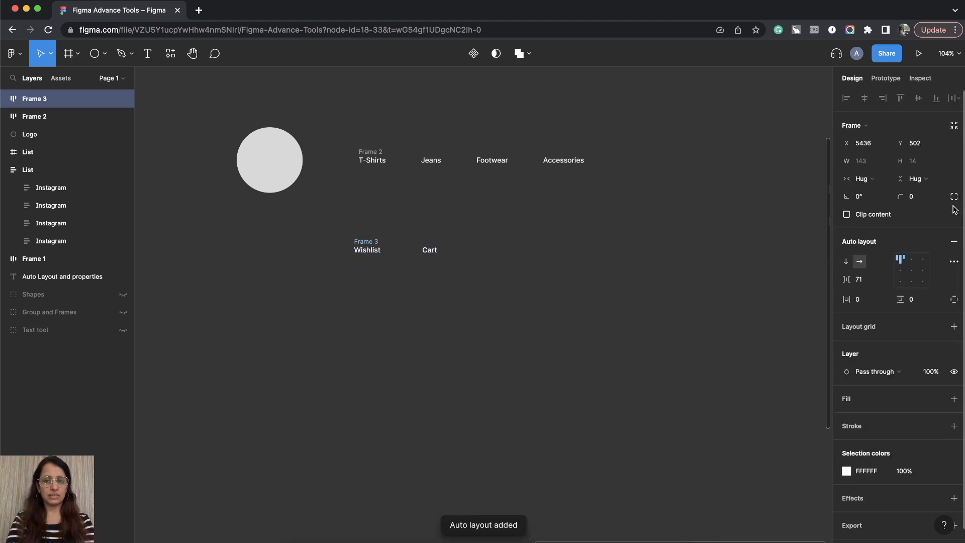
left_click(861, 279)
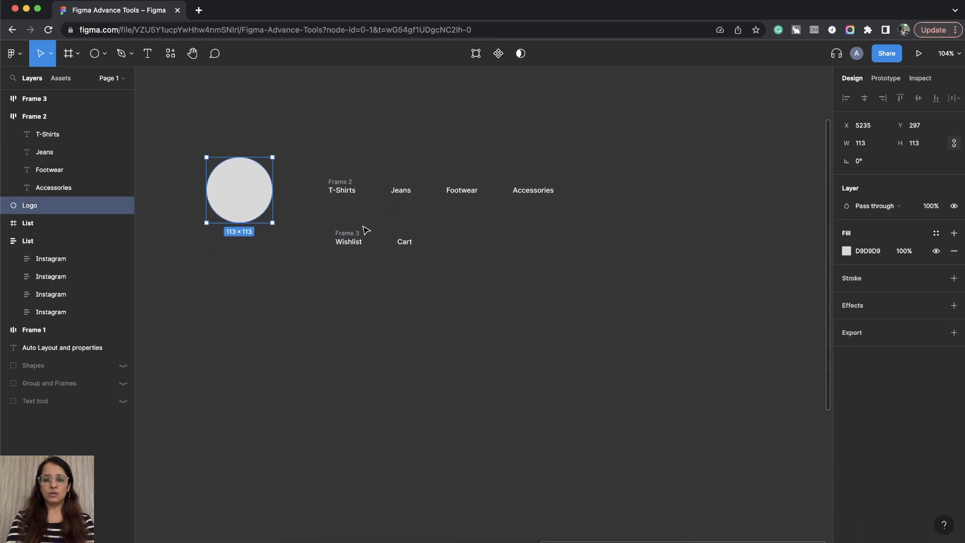
Step: Select Logo, Frame 2 and Frame 3 and wrap them in auto layout Frame 4
left_click(33, 99)
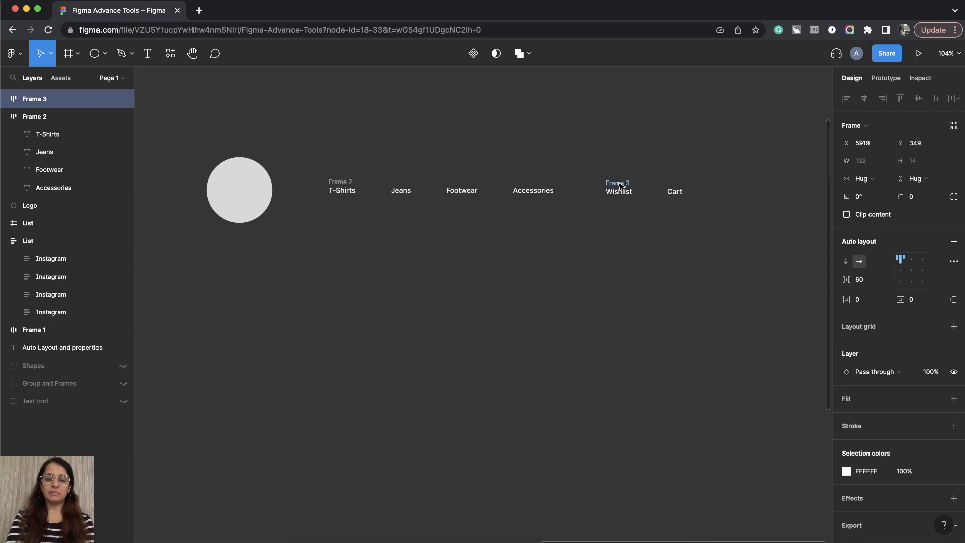
left_click(34, 117)
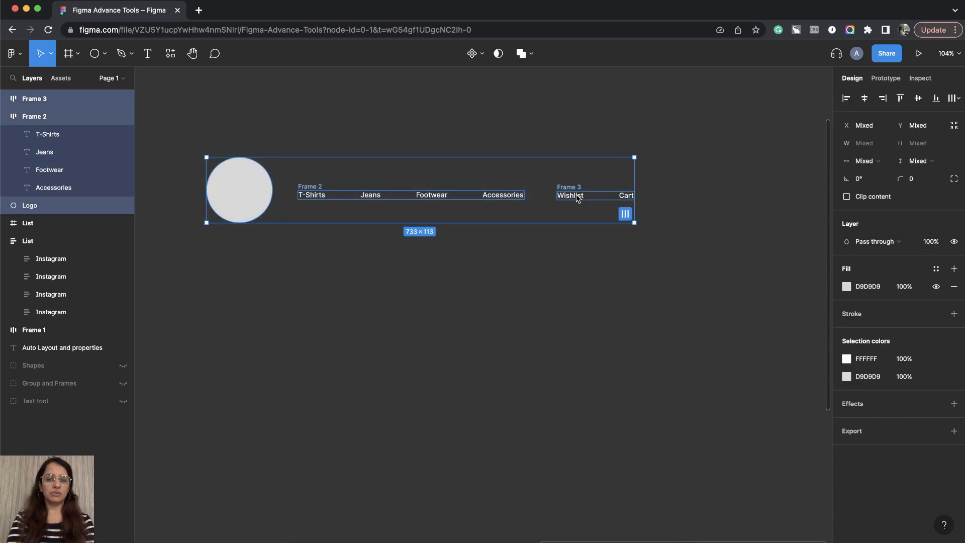
right_click(575, 196)
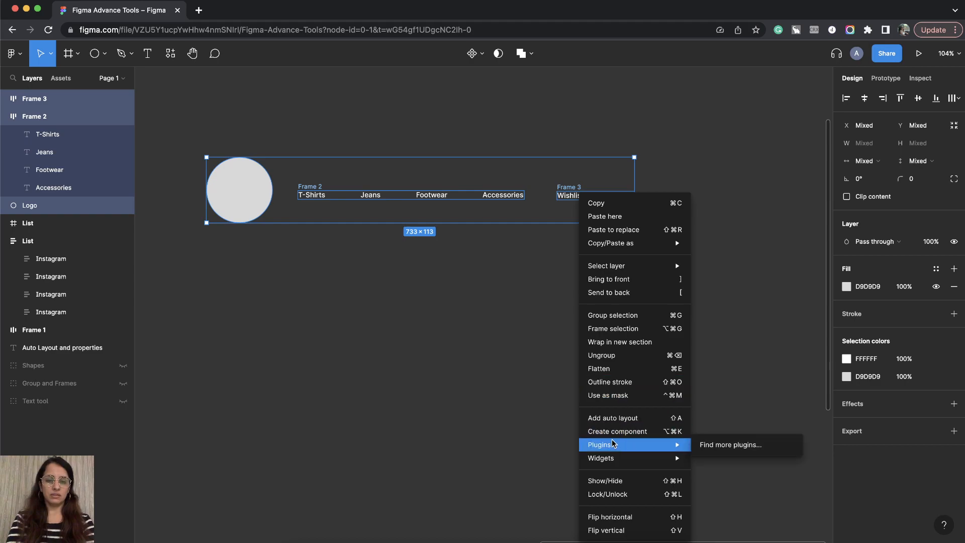
left_click(611, 417)
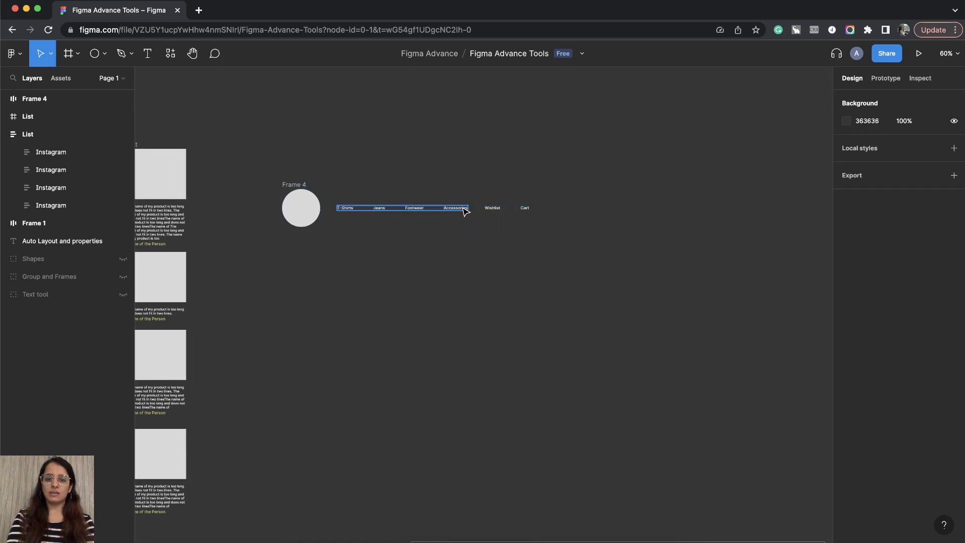
left_click(491, 208)
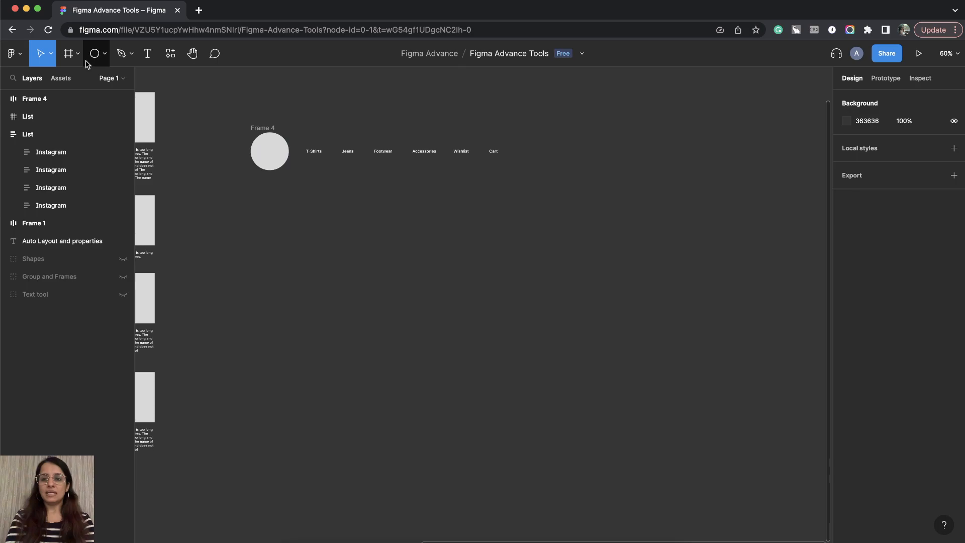
Step: Create a 1440 × 1024 Desktop - 1 frame and rename the header row Header
left_click(68, 54)
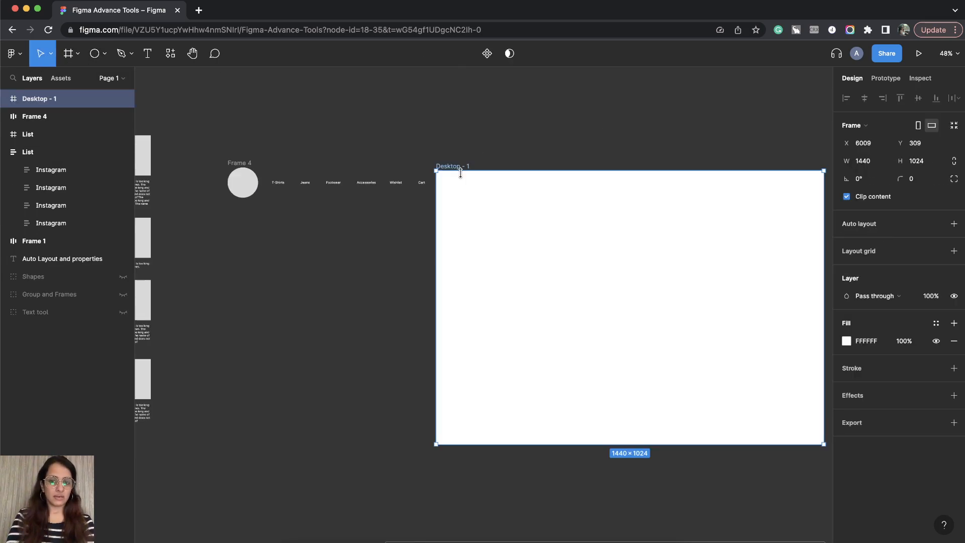
left_click(34, 116)
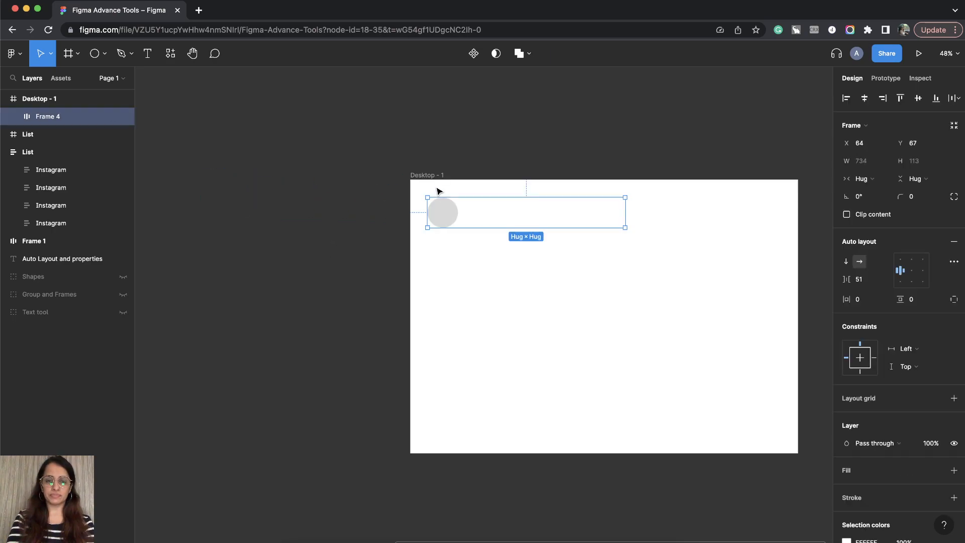
type("Header")
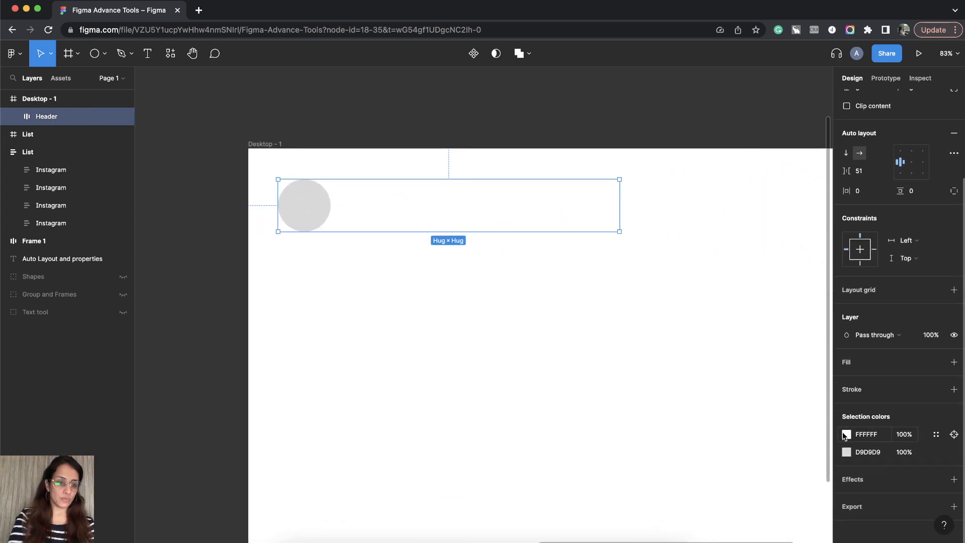
Step: Recolour the white header text and set the nav link texts to size 14
left_click(845, 433)
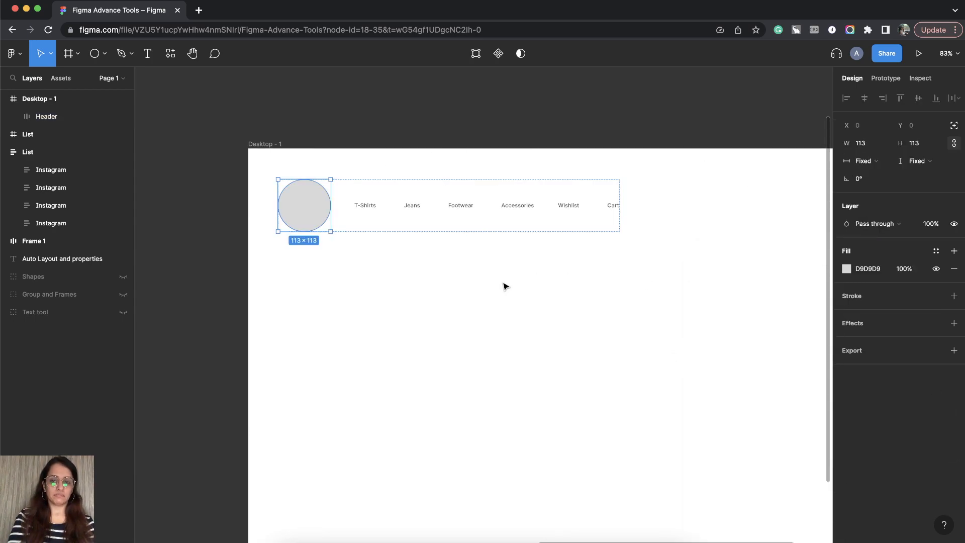
left_click(46, 116)
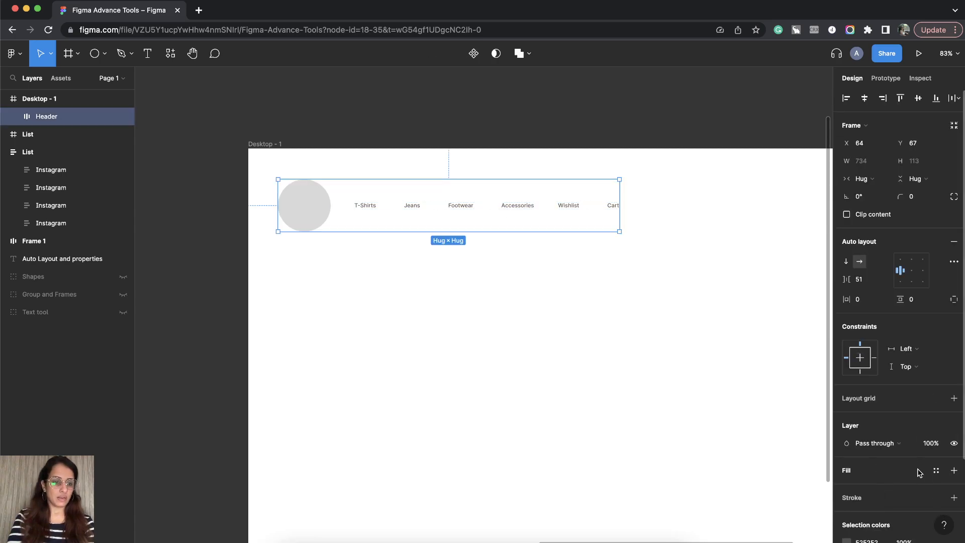
left_click(304, 205)
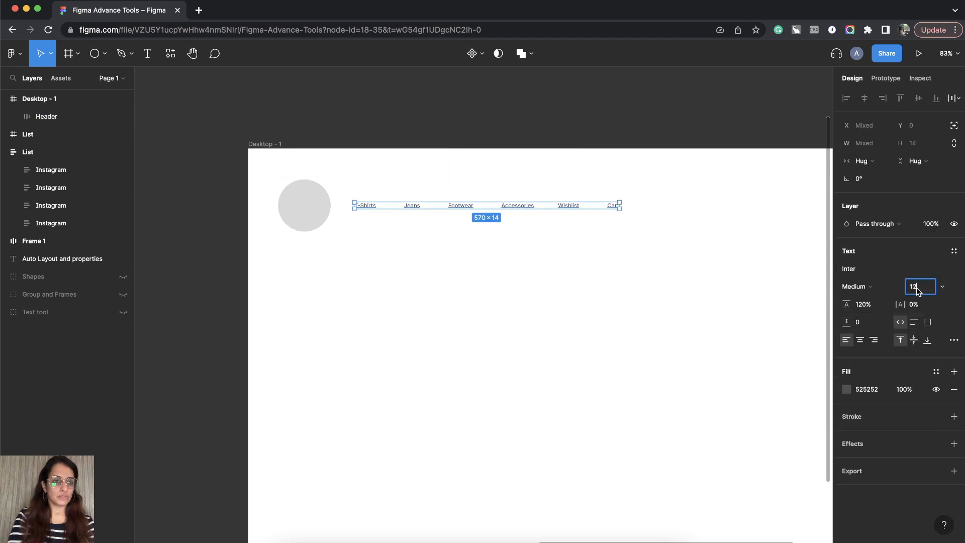
type("14")
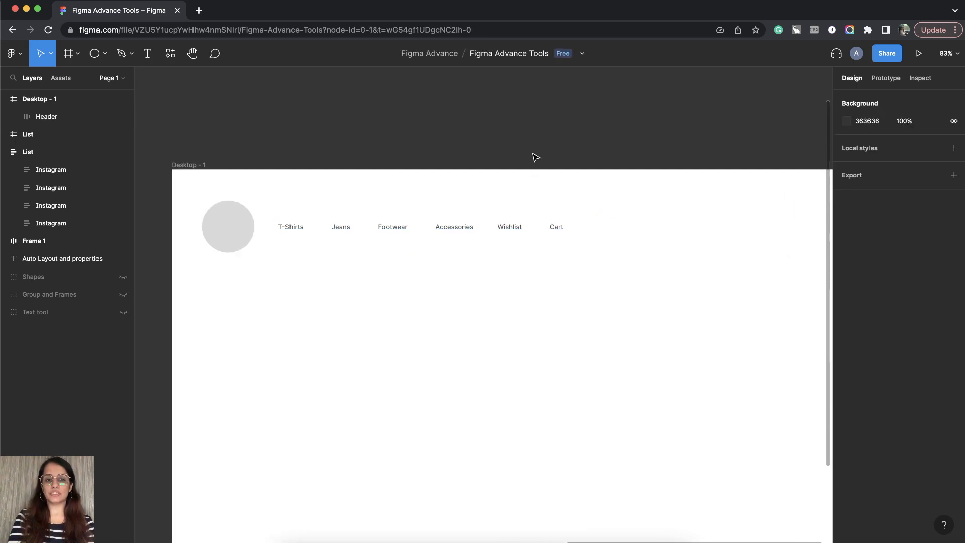
Step: Try Header gap values 60, 80, 210 and 160, then settle on 40
left_click(46, 116)
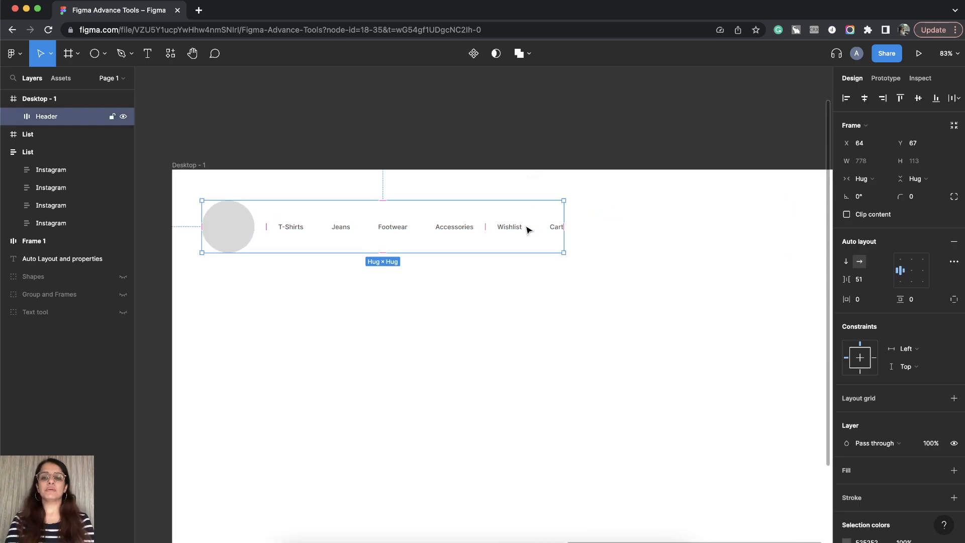
mouse_move(426, 238)
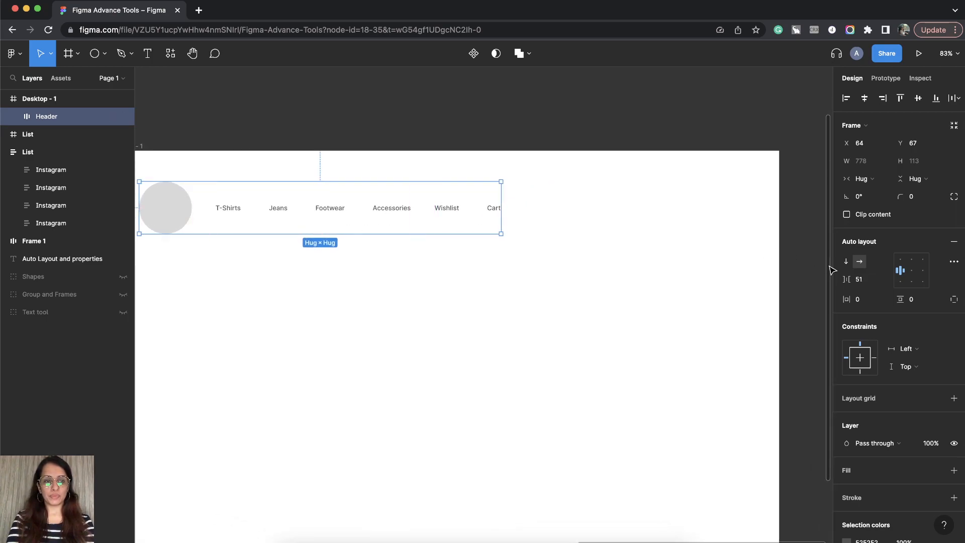
left_click(858, 279)
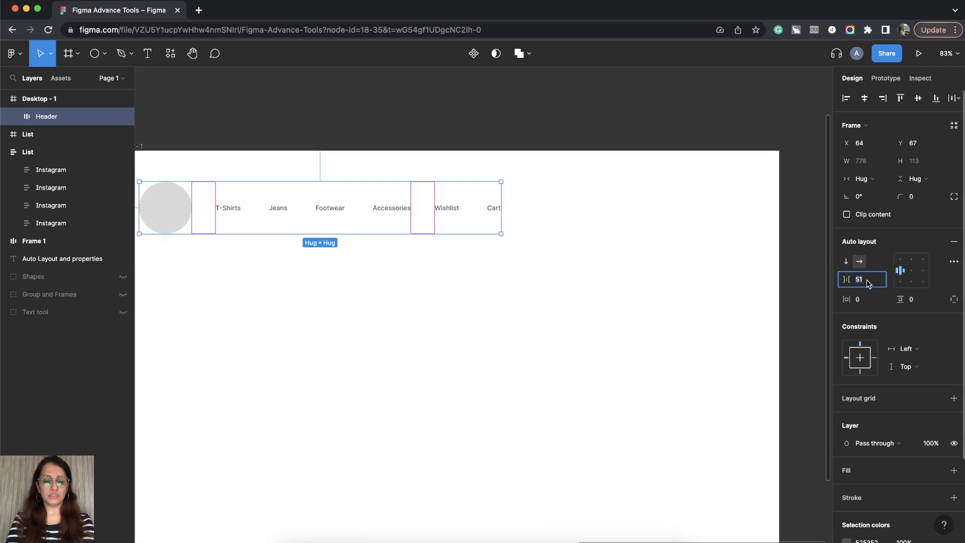
type("60")
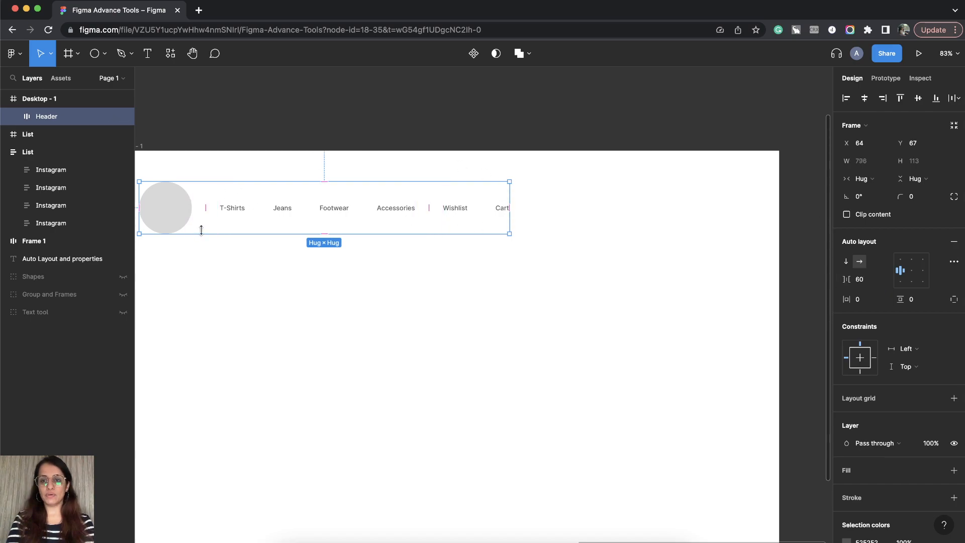
type("80")
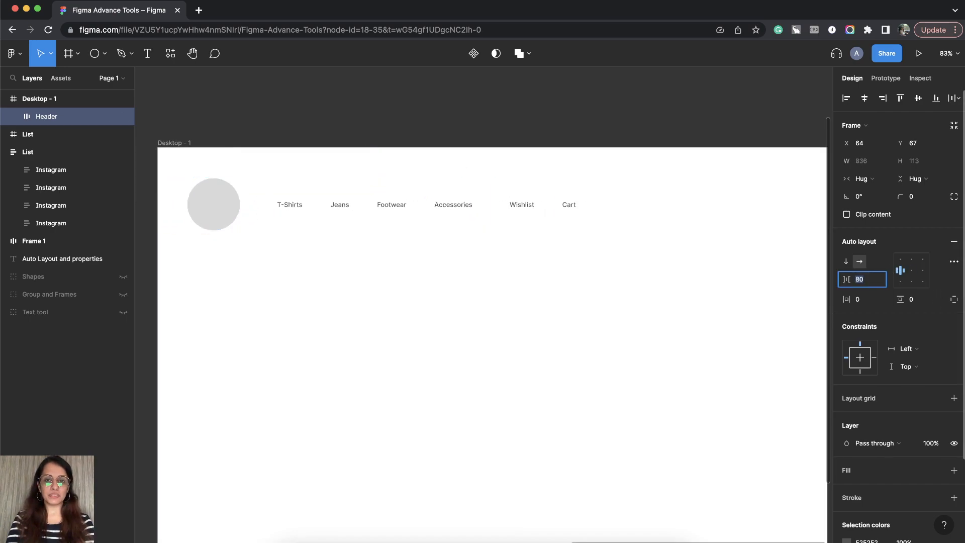
type("210")
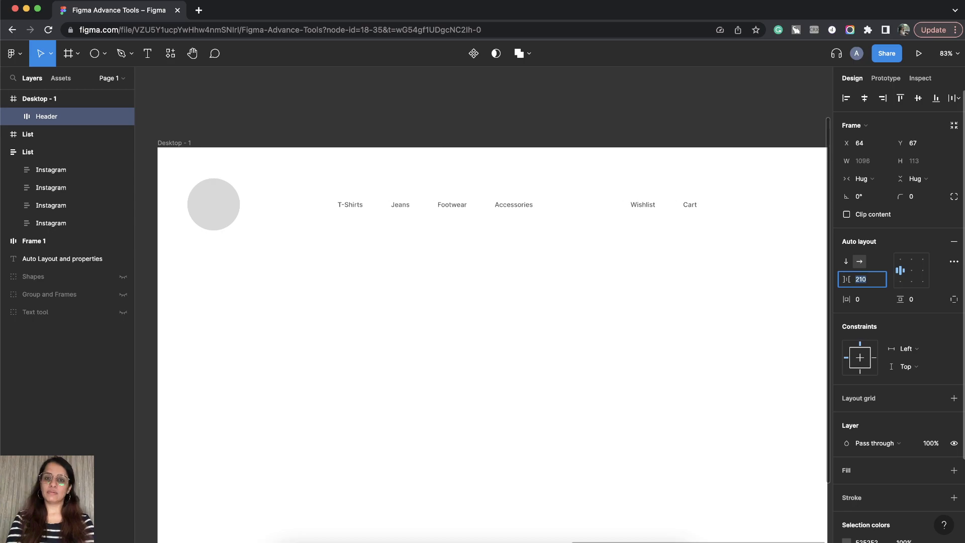
type("160")
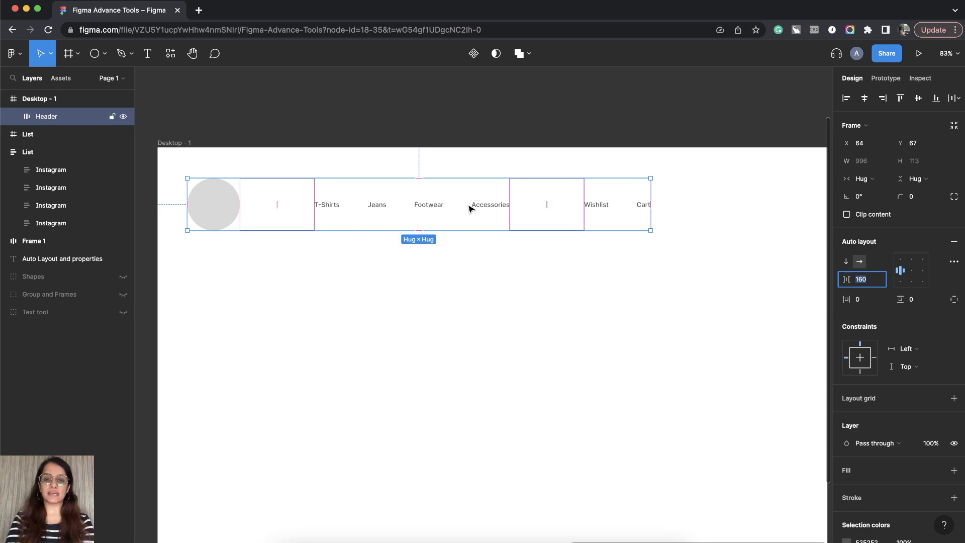
mouse_move(474, 217)
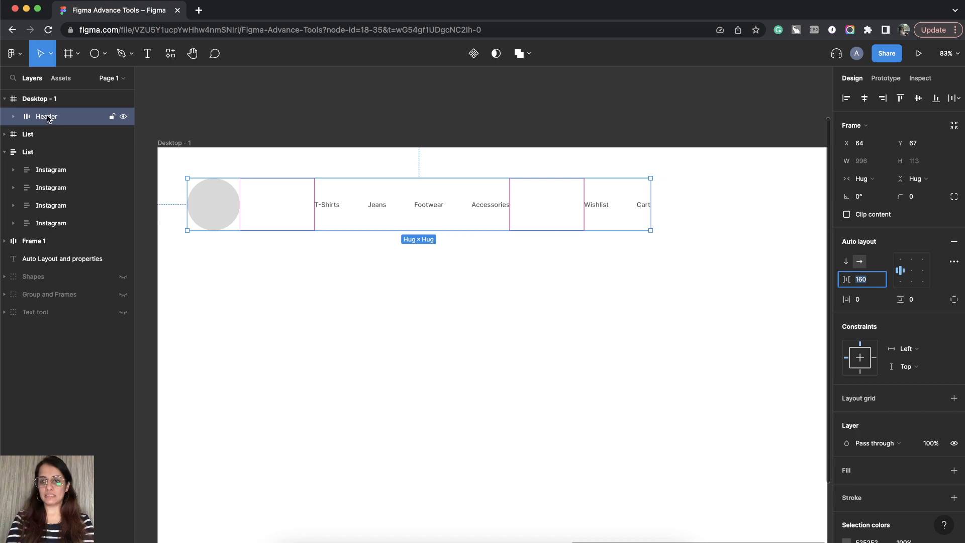
type("1")
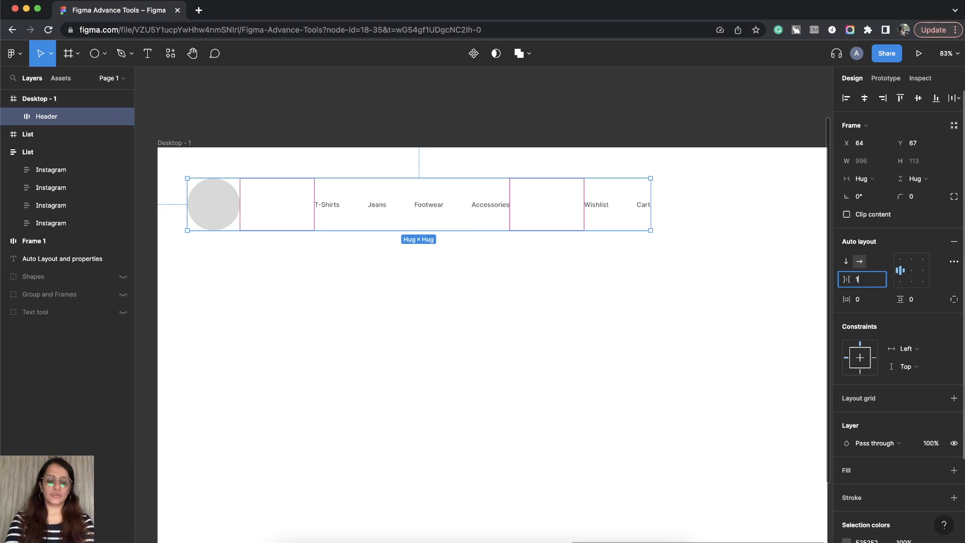
key("backspace")
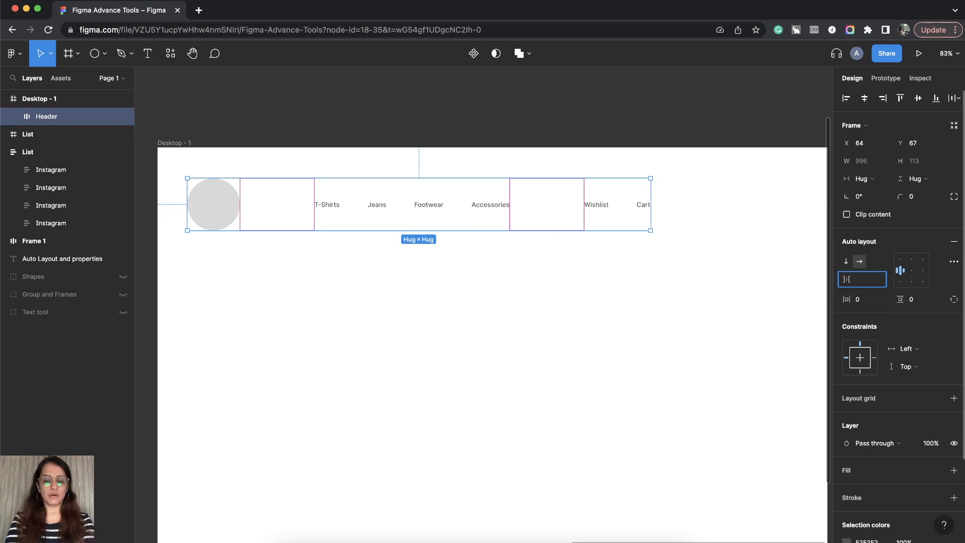
type("40")
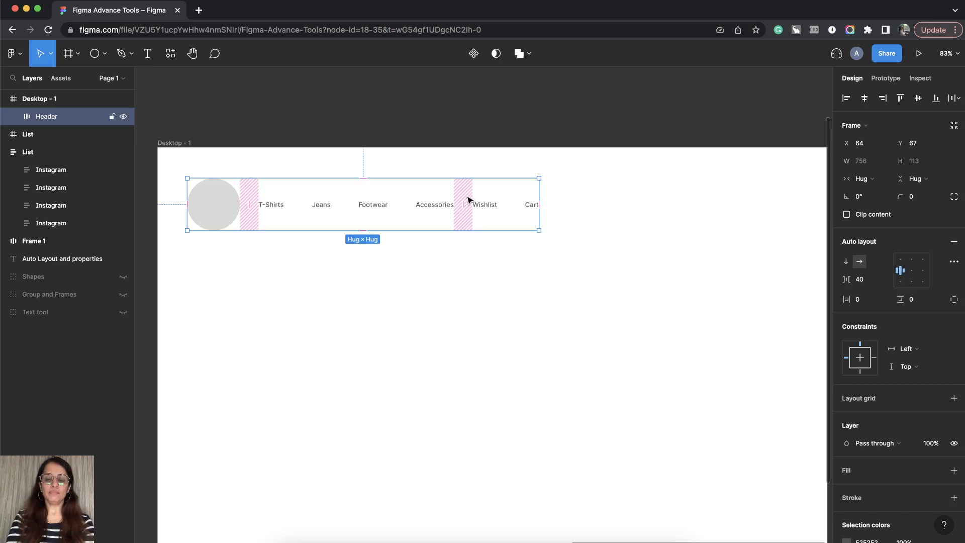
Step: Stretch the Header frame and set its width to exactly 1280
scroll("down", 3)
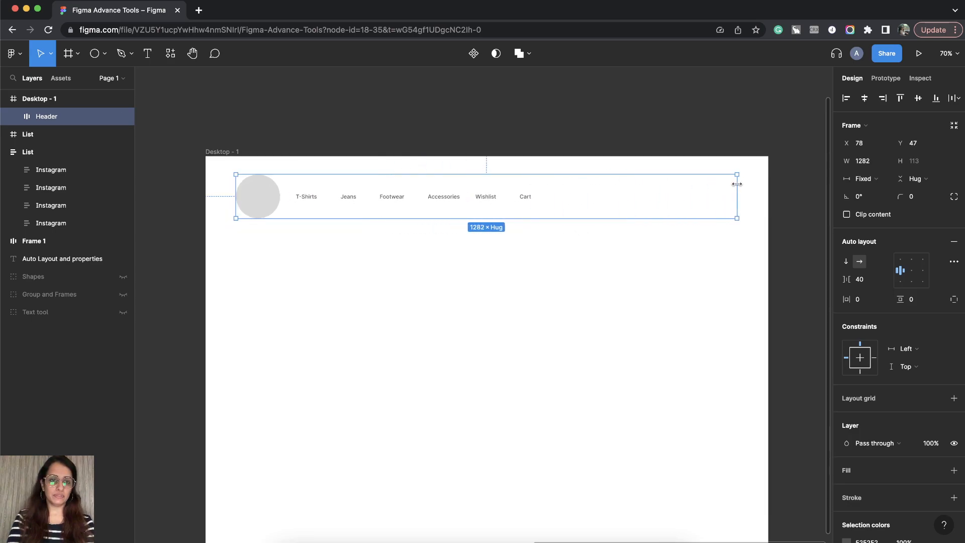
left_click_drag(737, 183, 735, 183)
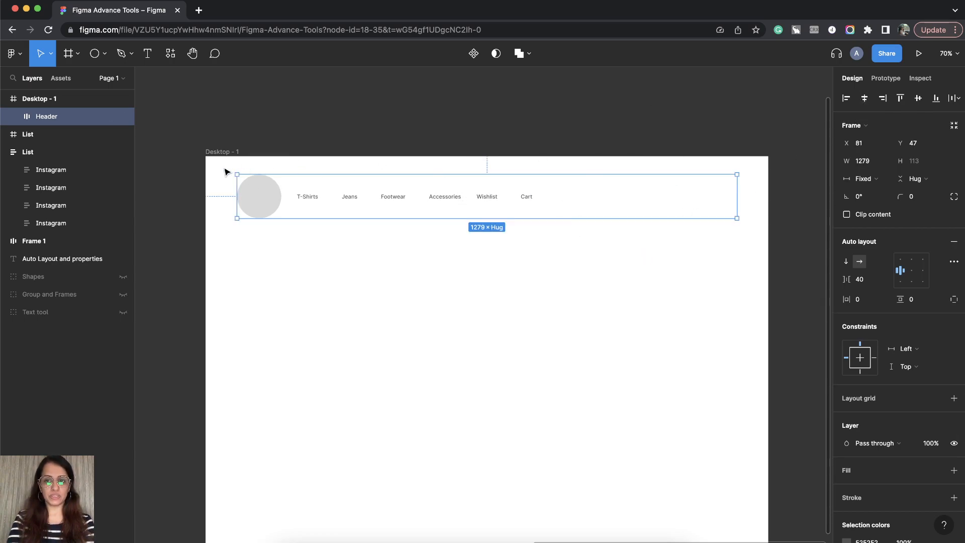
left_click(916, 142)
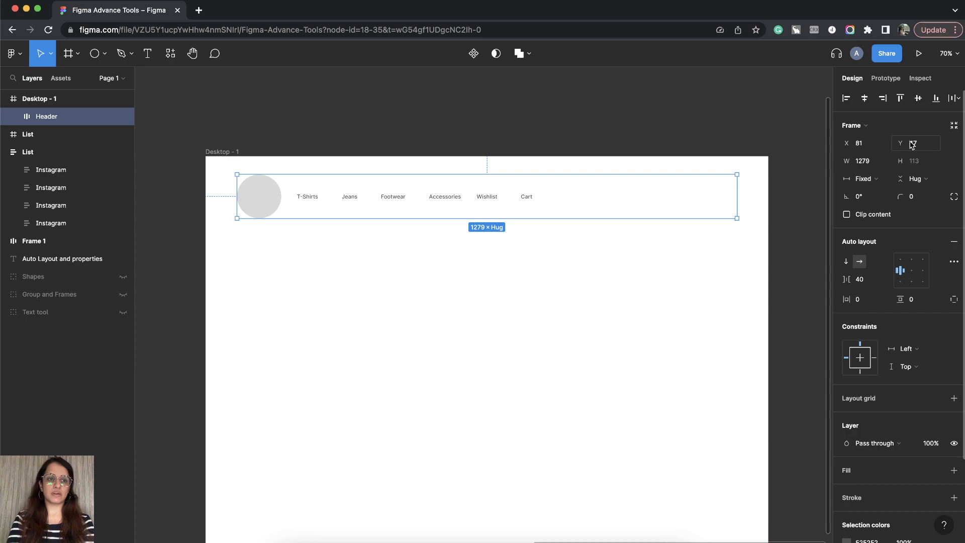
type("1280")
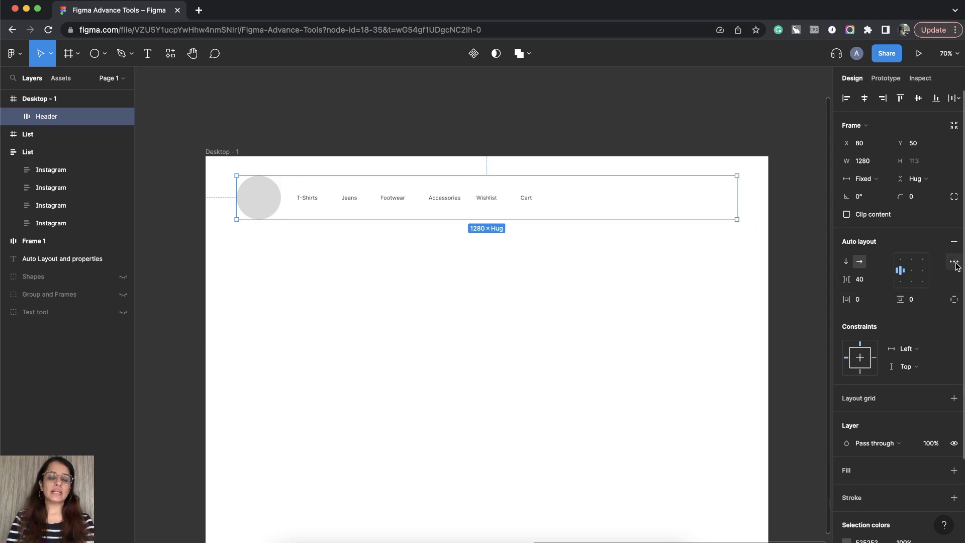
mouse_move(953, 261)
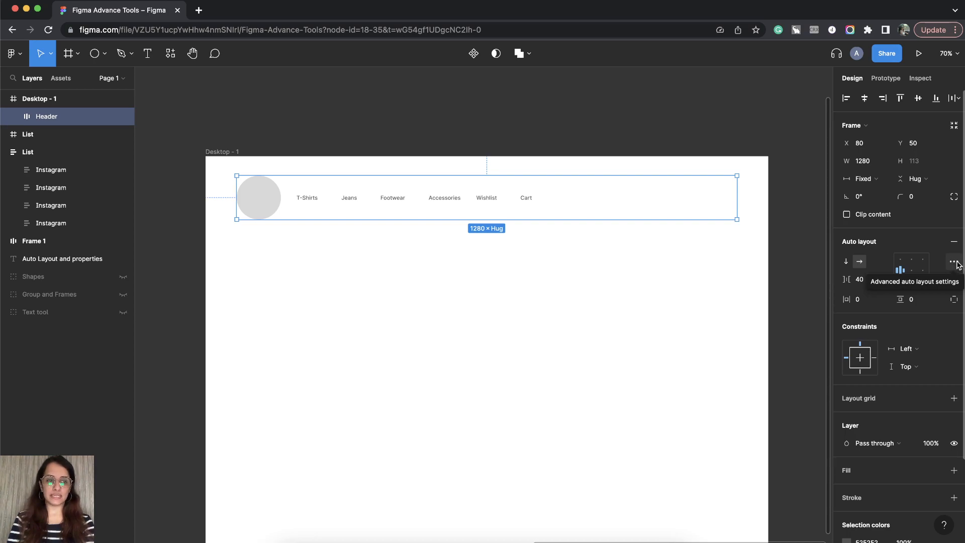
Step: Set the Header's spacing mode to Space between in advanced auto layout settings
left_click(952, 261)
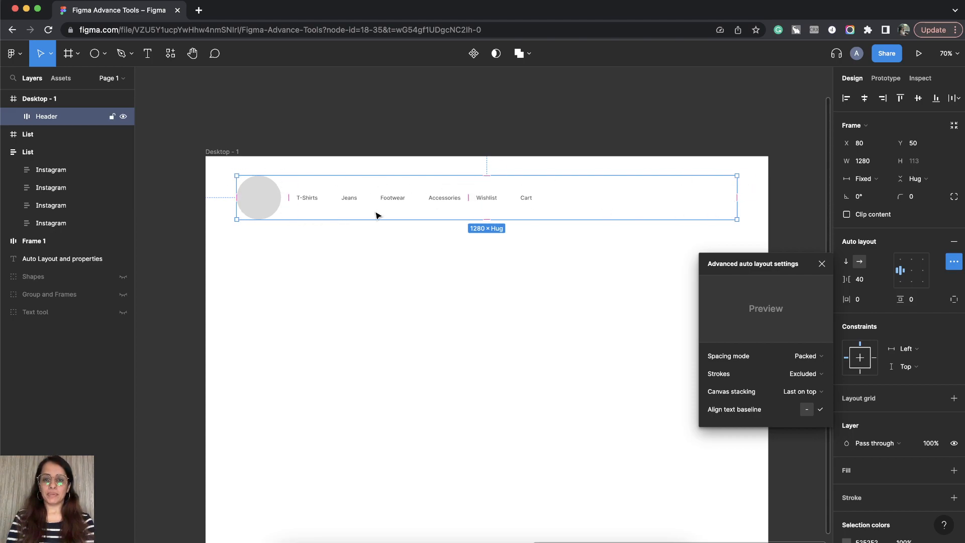
mouse_move(311, 196)
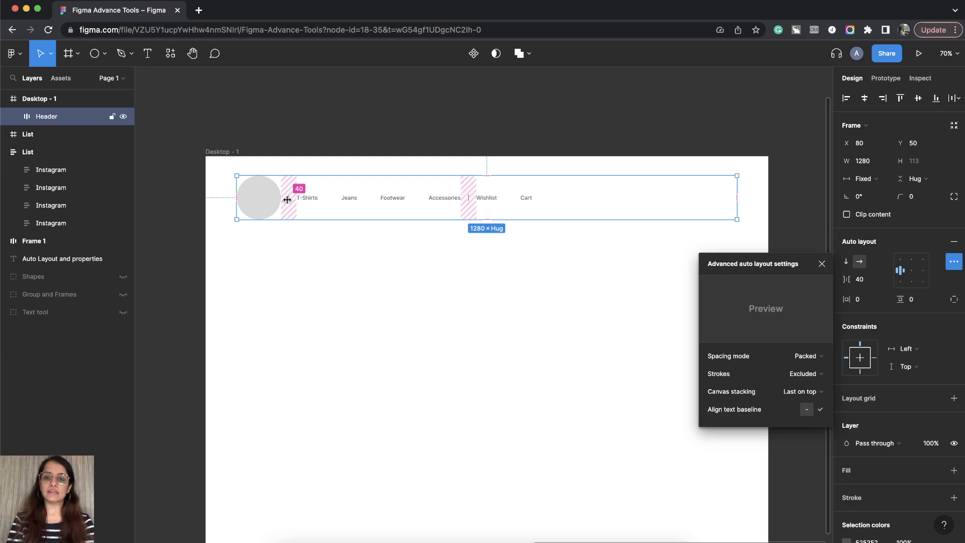
mouse_move(732, 336)
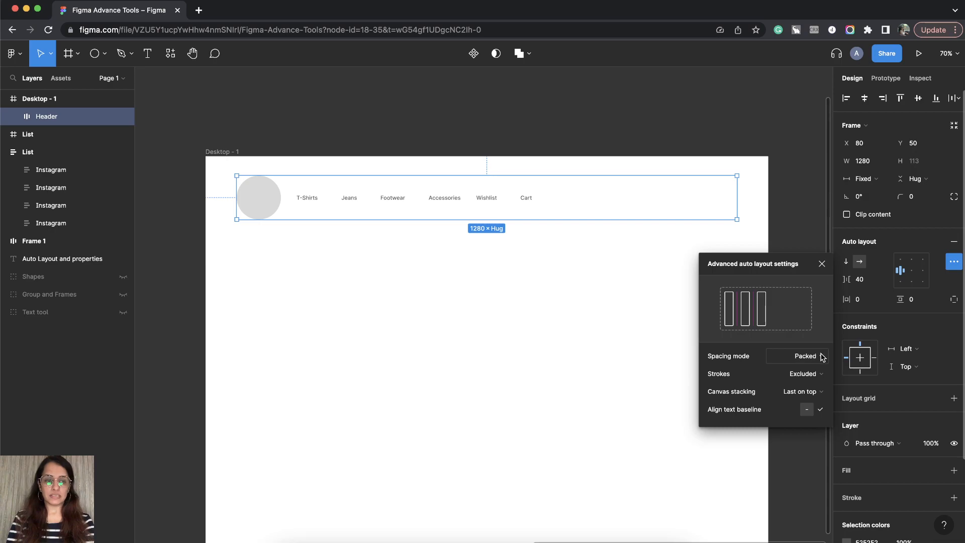
left_click(800, 356)
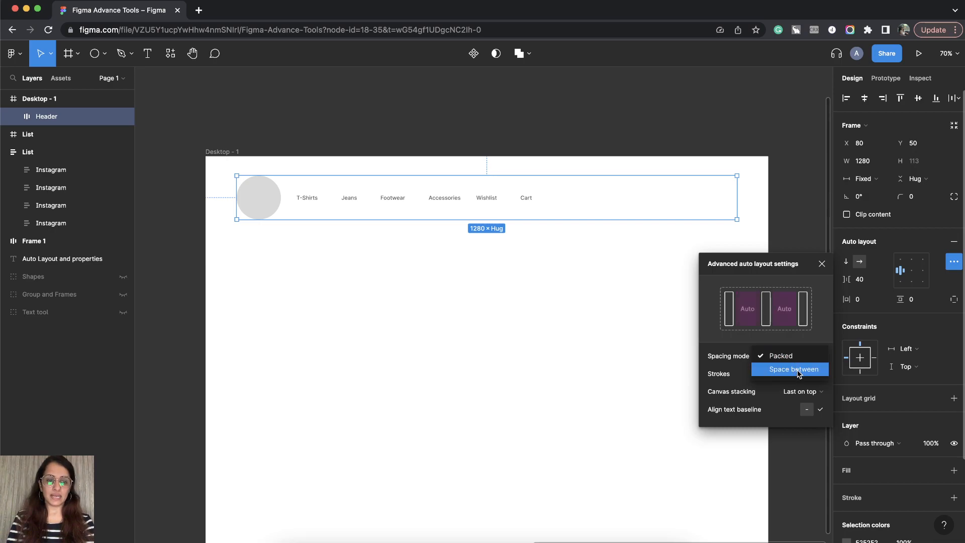
left_click(795, 369)
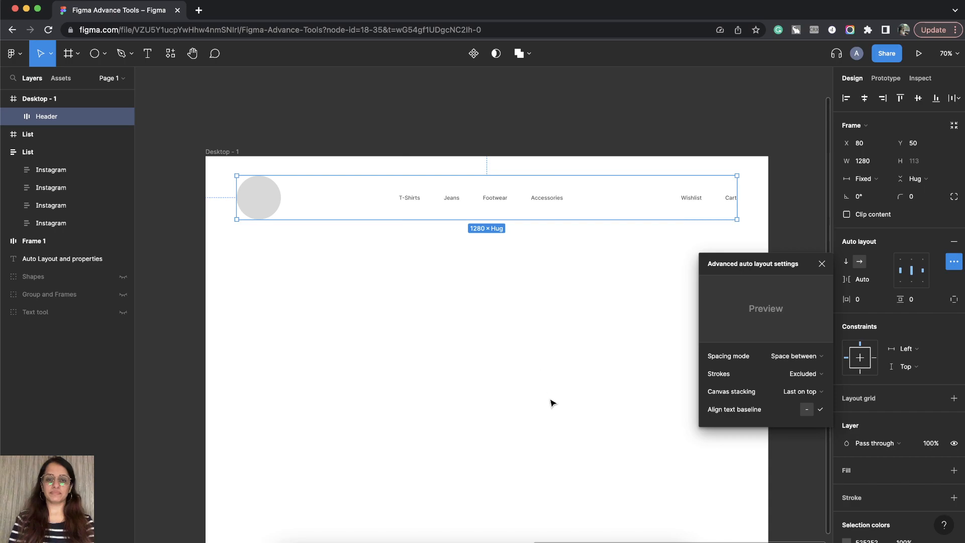
mouse_move(782, 281)
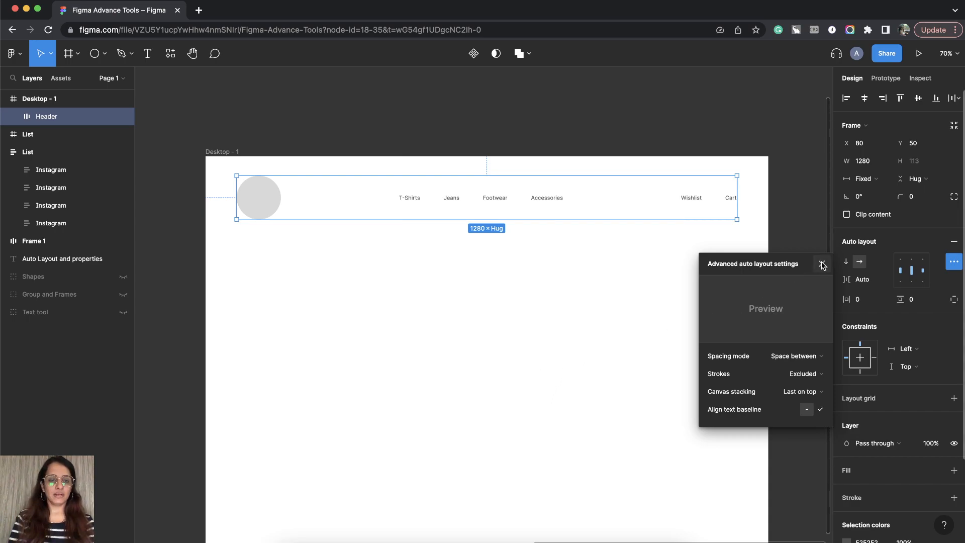
Step: Close the Advanced auto layout settings panel
left_click(822, 263)
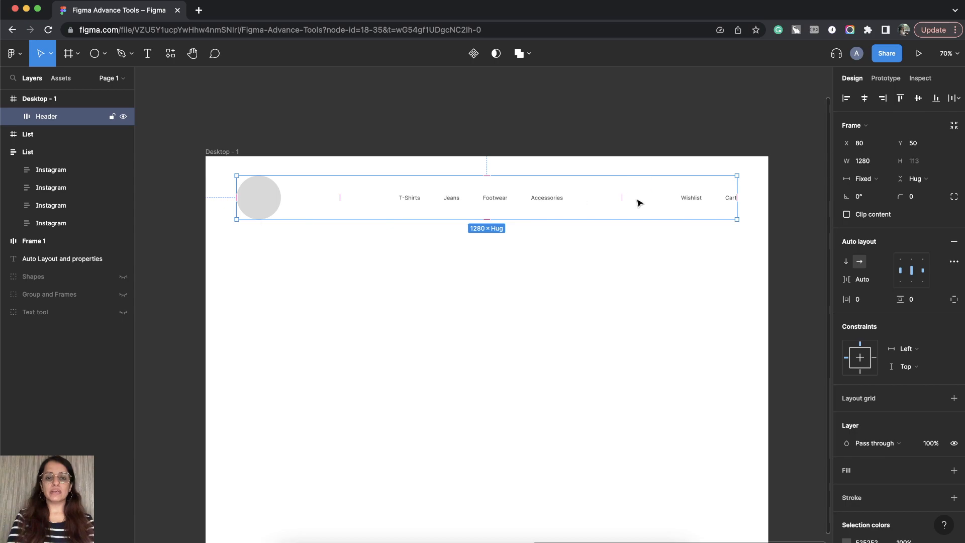
mouse_move(261, 203)
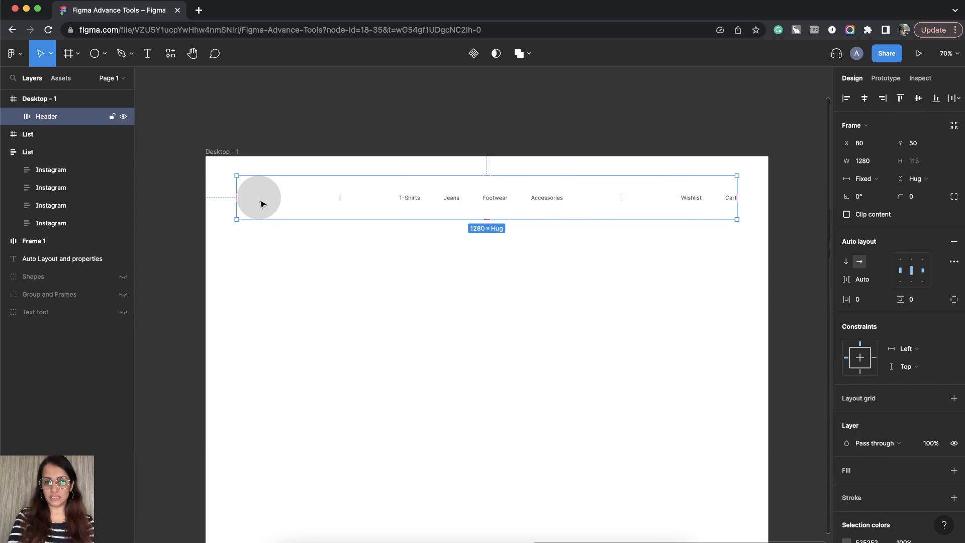